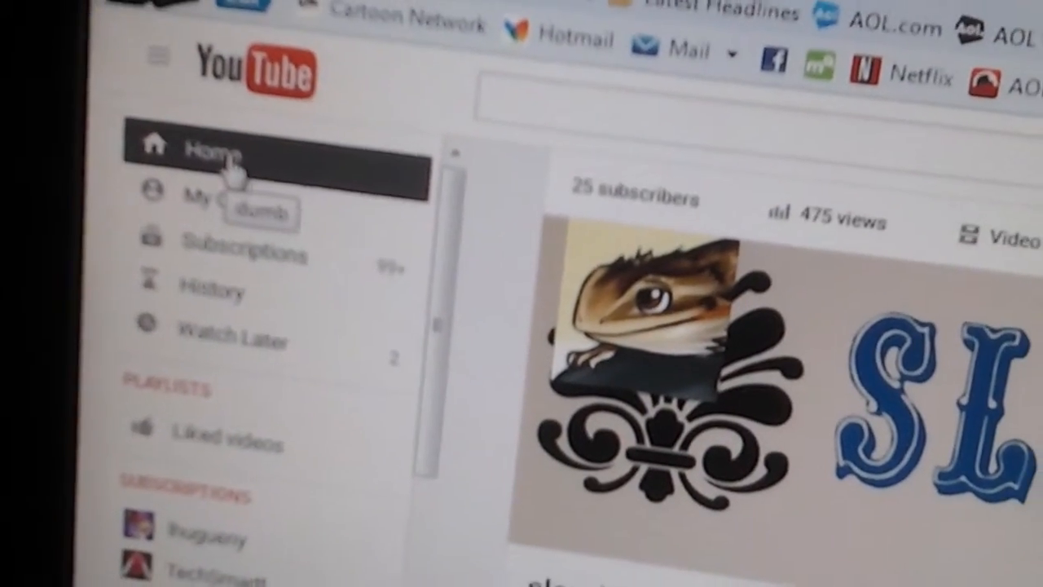
Step: Open the context menu on the My Channel sidebar link
right_click(208, 196)
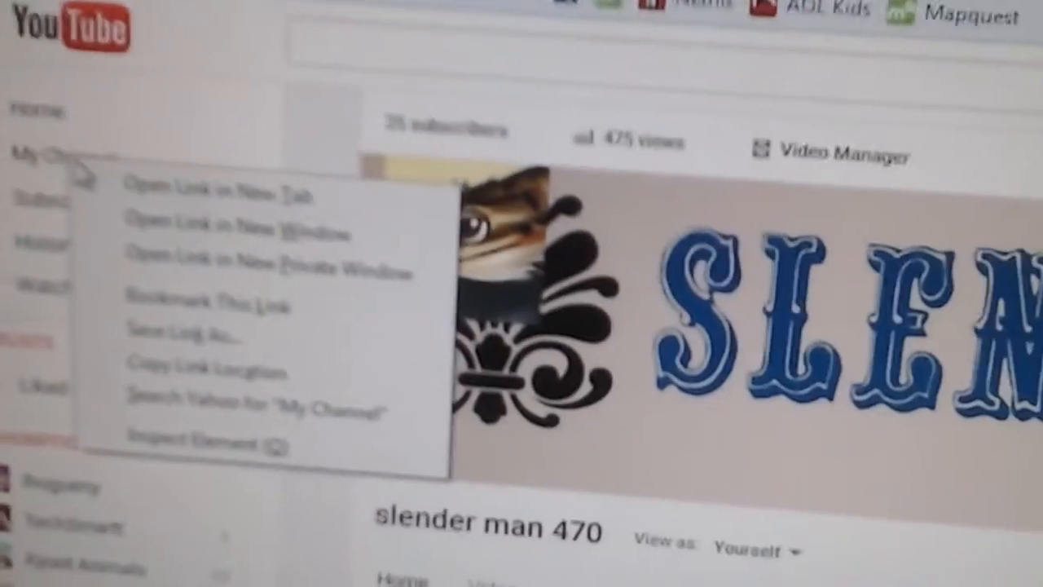